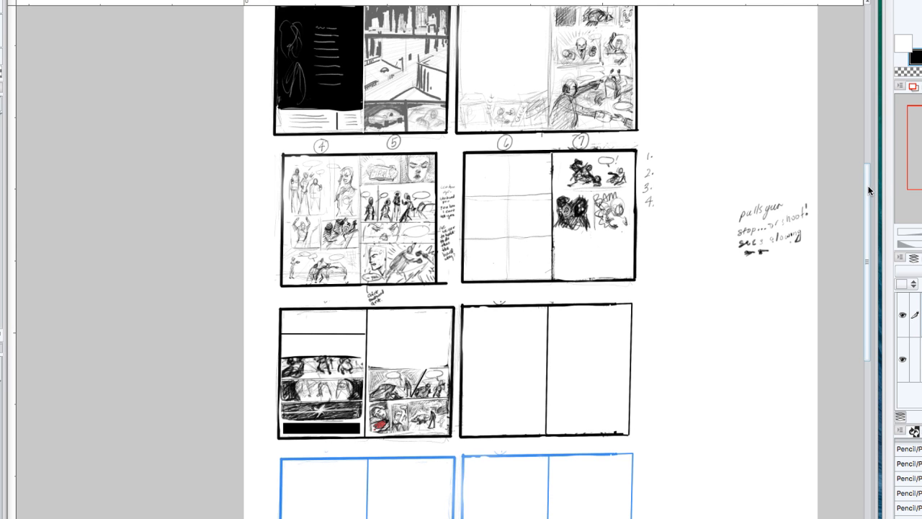
- Switch to red and dab soft dots above page 1's number and beside INSIDE
scroll("down", 3)
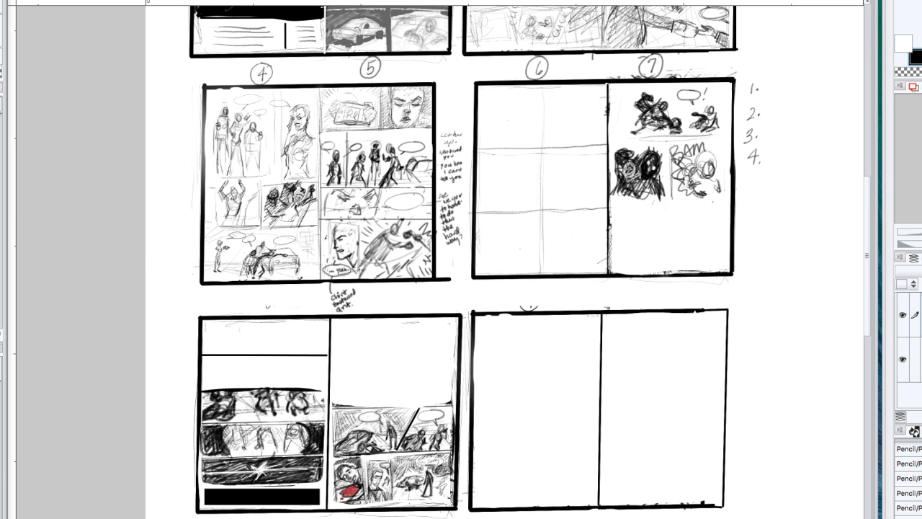
scroll("down", 3)
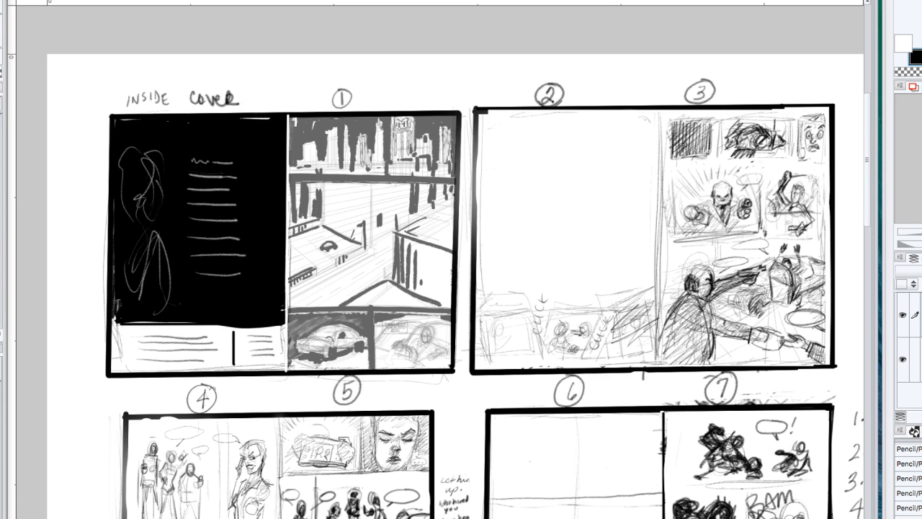
left_click(913, 57)
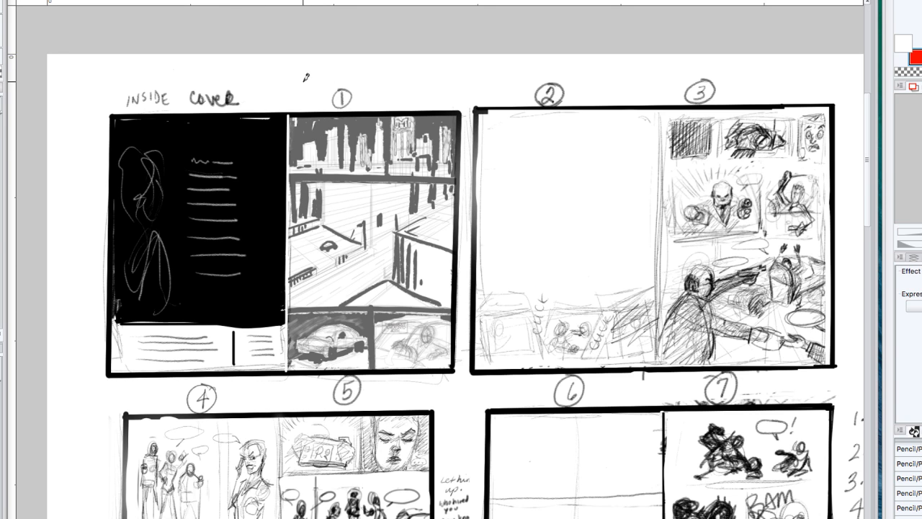
left_click(303, 82)
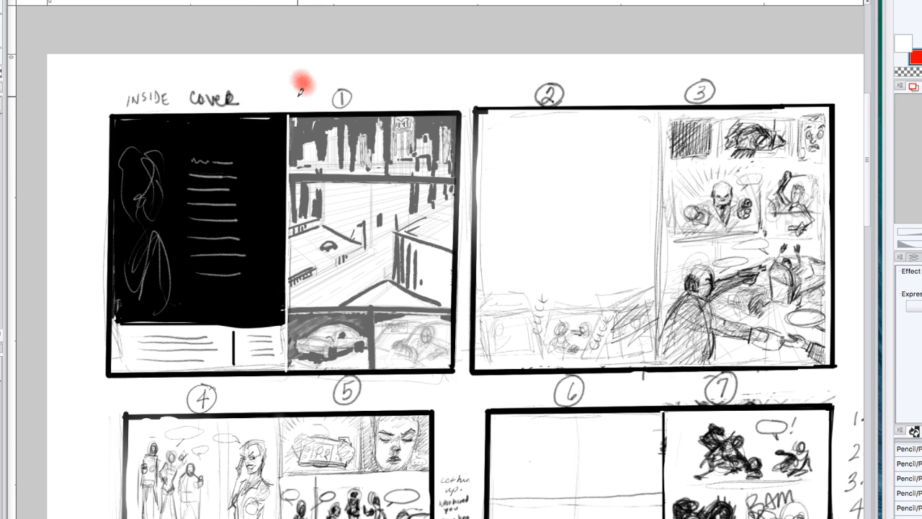
mouse_move(395, 275)
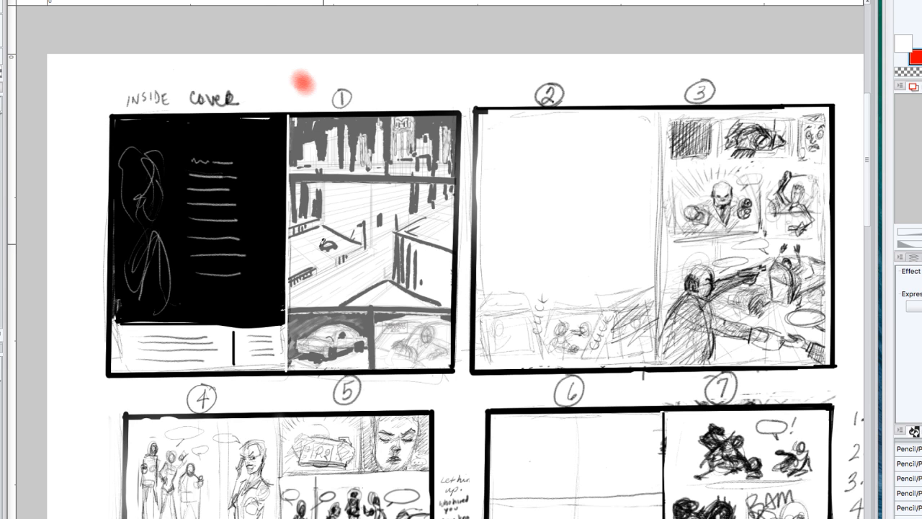
left_click_drag(303, 79, 86, 83)
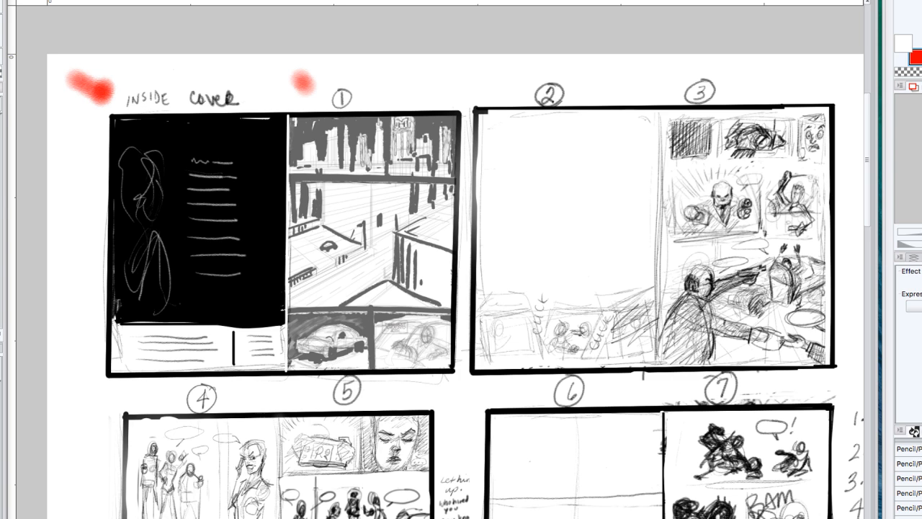
mouse_move(133, 326)
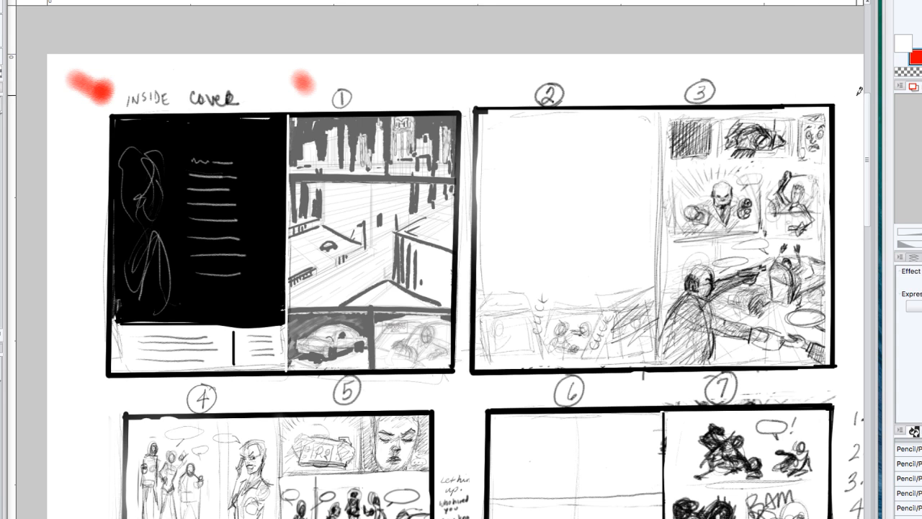
scroll("down", 3)
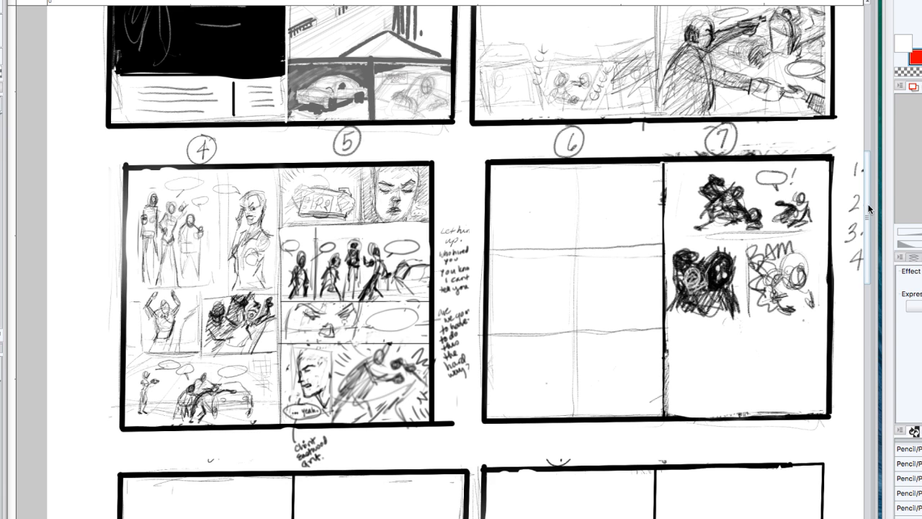
scroll("down", 3)
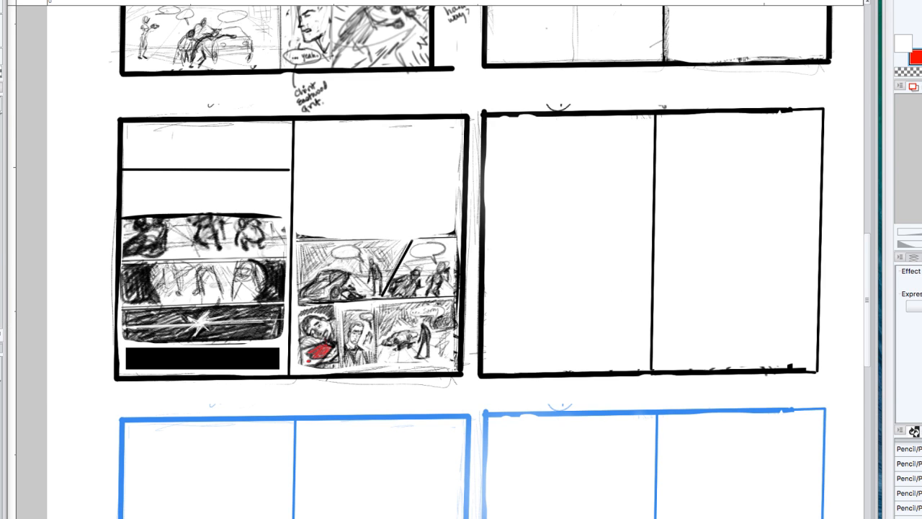
scroll("down", 3)
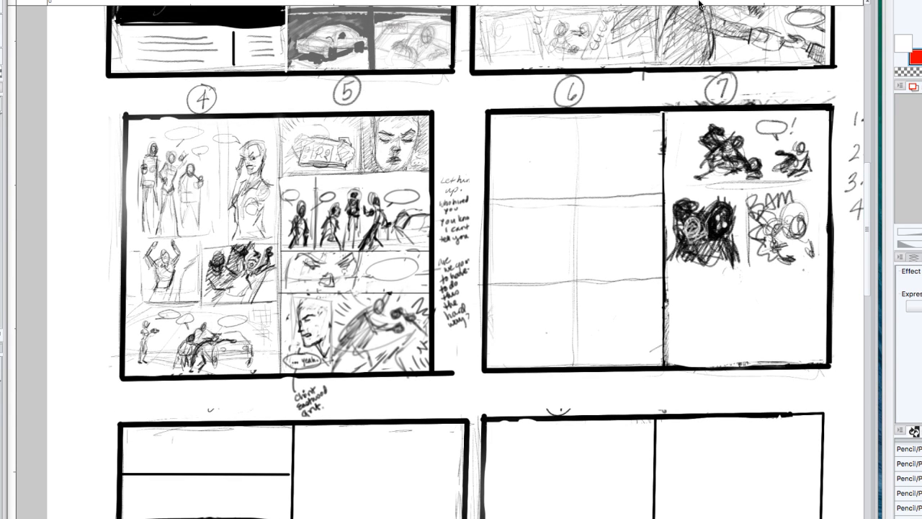
- Dab a red marker dot beside the page 7 number
left_click(760, 90)
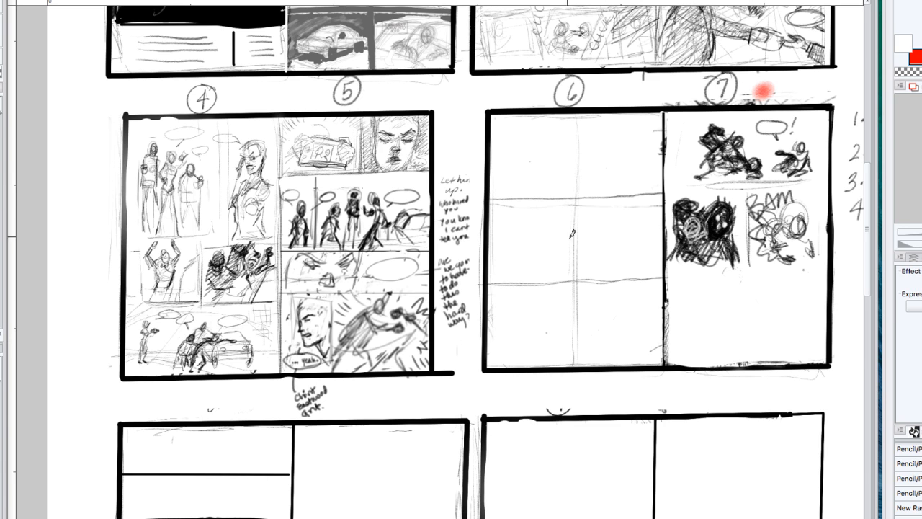
mouse_move(577, 168)
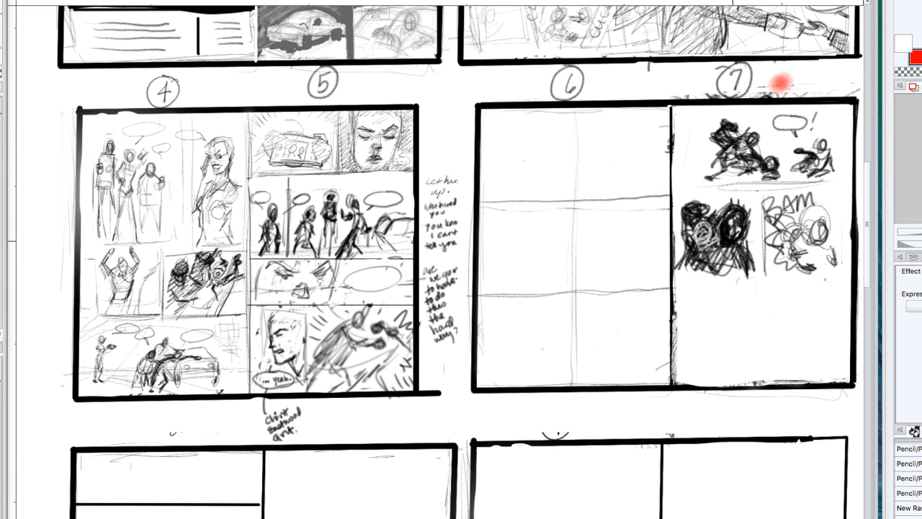
mouse_move(733, 234)
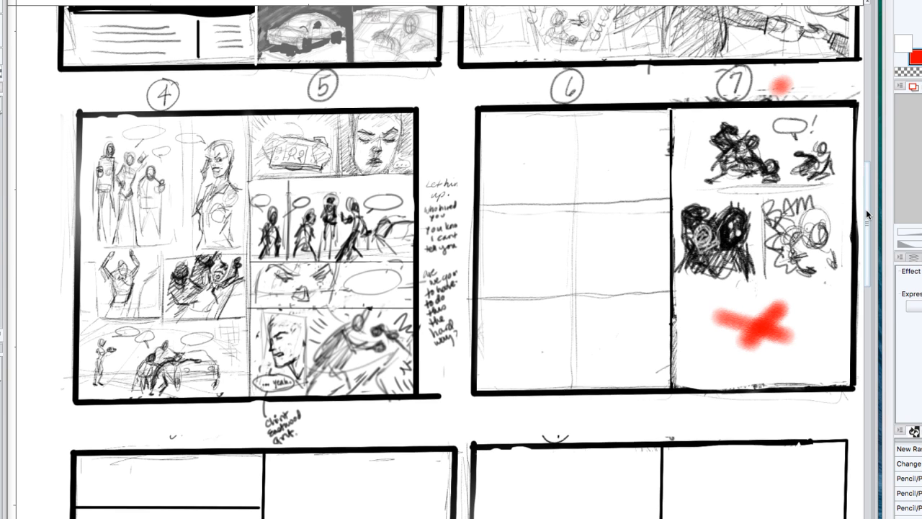
- Scroll down to the spread below pages 4 and 5
scroll("down", 3)
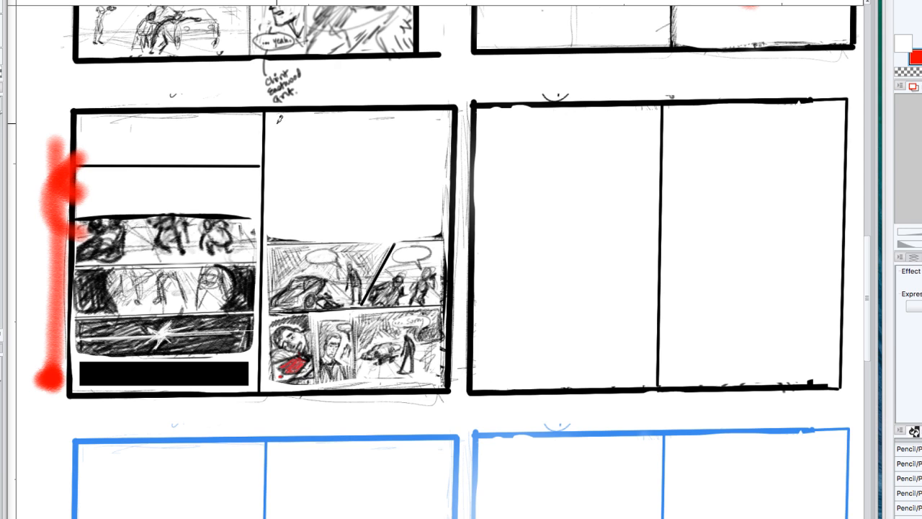
- Draw a red L from a vertical and a horizontal stroke on the right page
left_click_drag(279, 119, 290, 209)
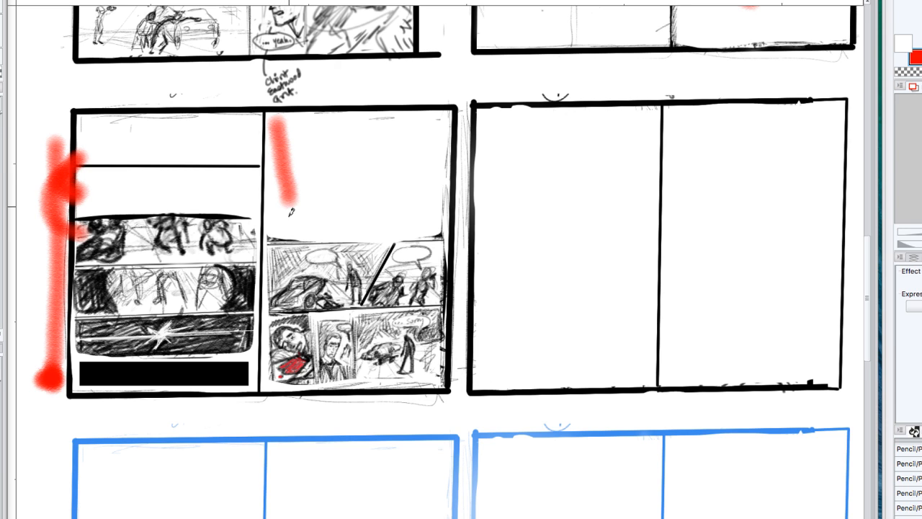
left_click_drag(288, 216, 393, 216)
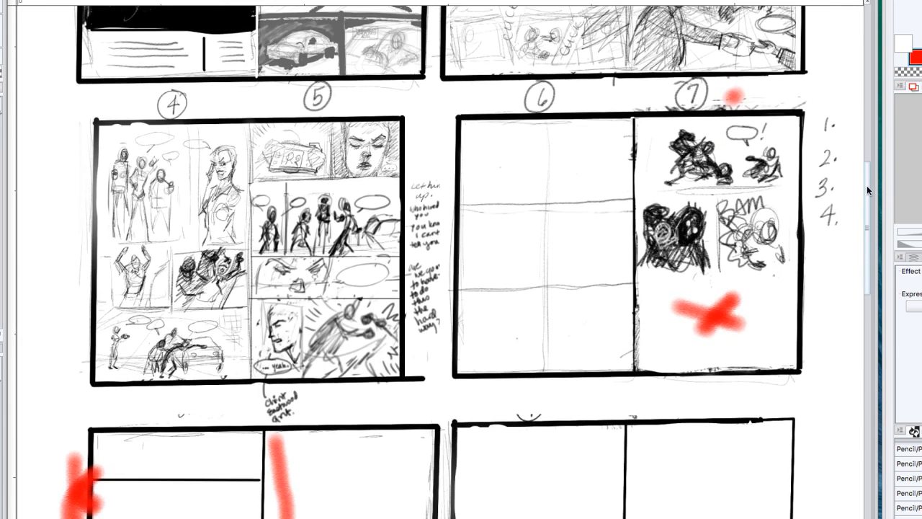
scroll("down", 3)
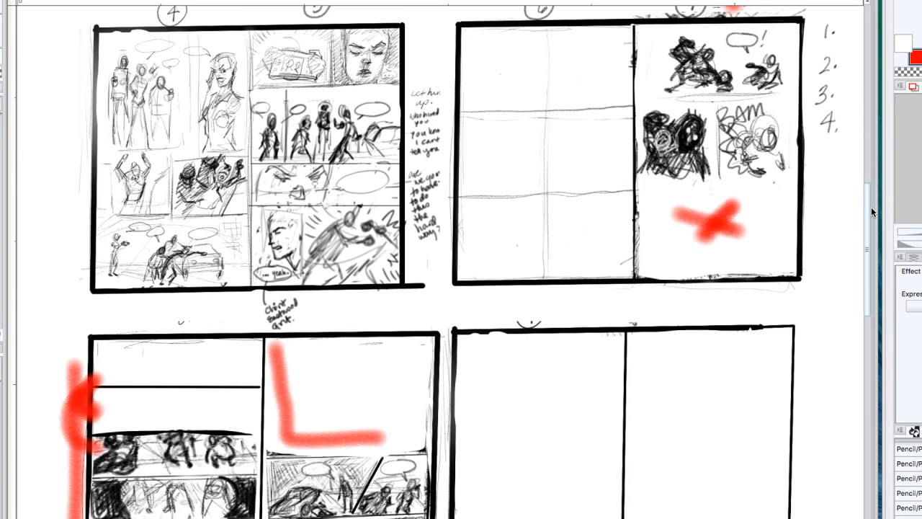
scroll("down", 3)
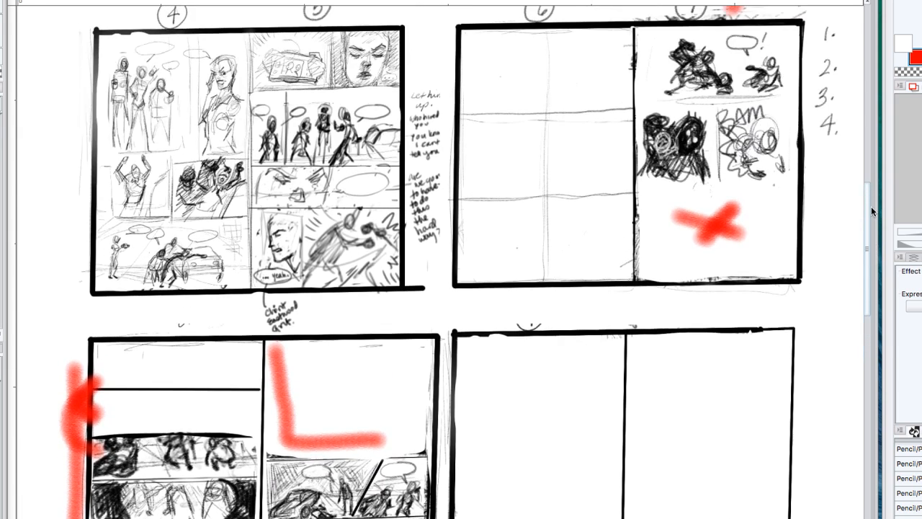
scroll("down", 3)
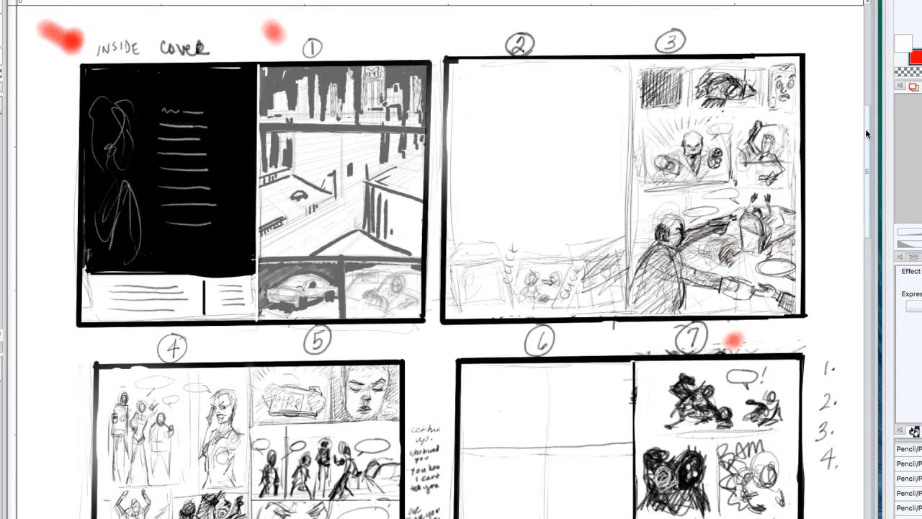
- Cross out the empty page 2 with a large red X
left_click_drag(497, 93, 584, 184)
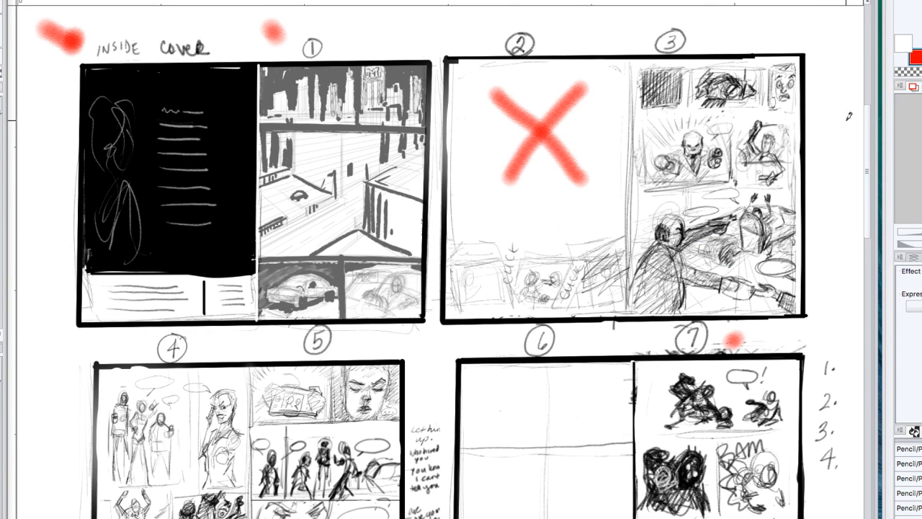
scroll("down", 3)
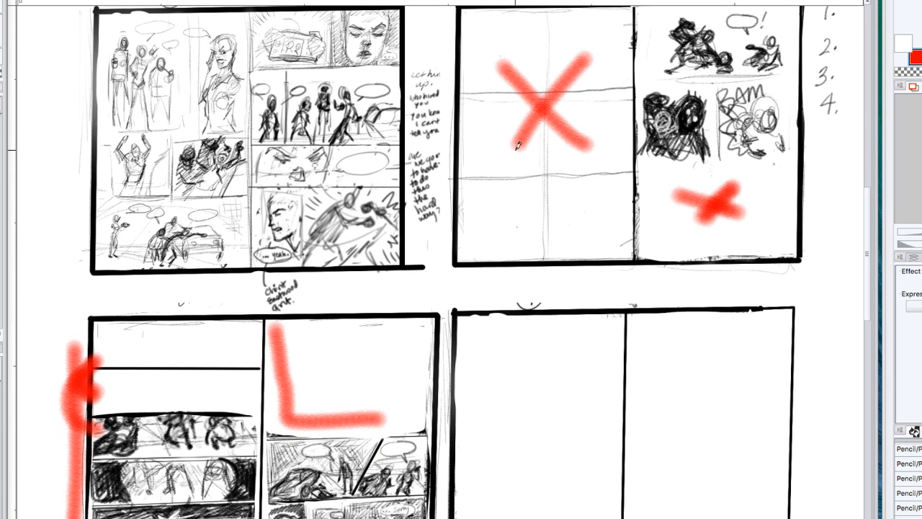
mouse_move(849, 224)
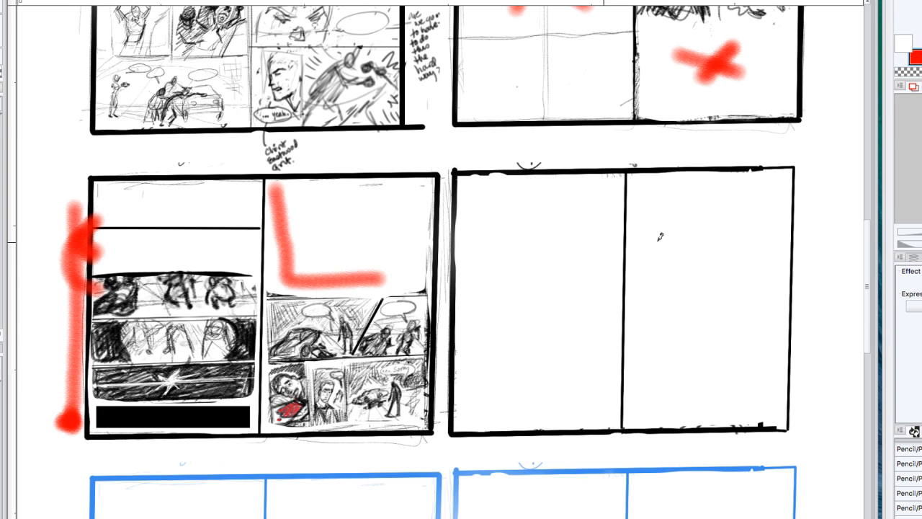
mouse_move(867, 262)
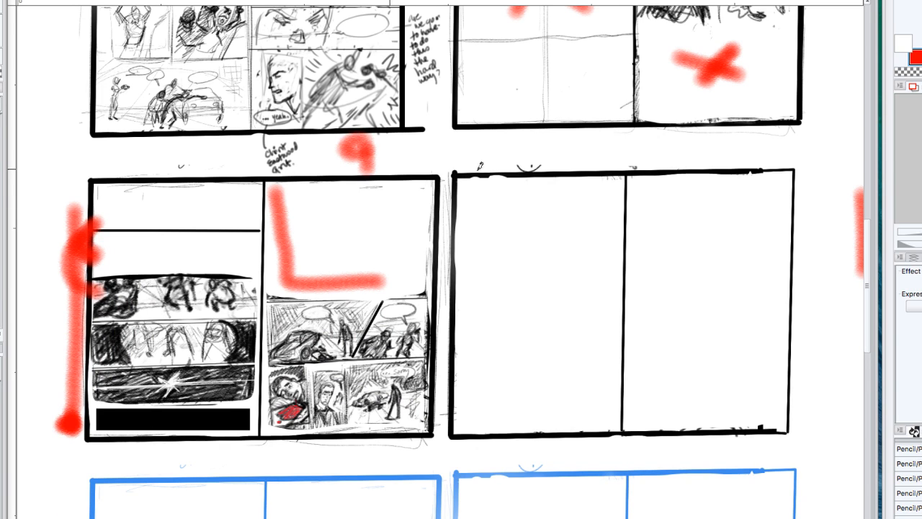
mouse_move(849, 315)
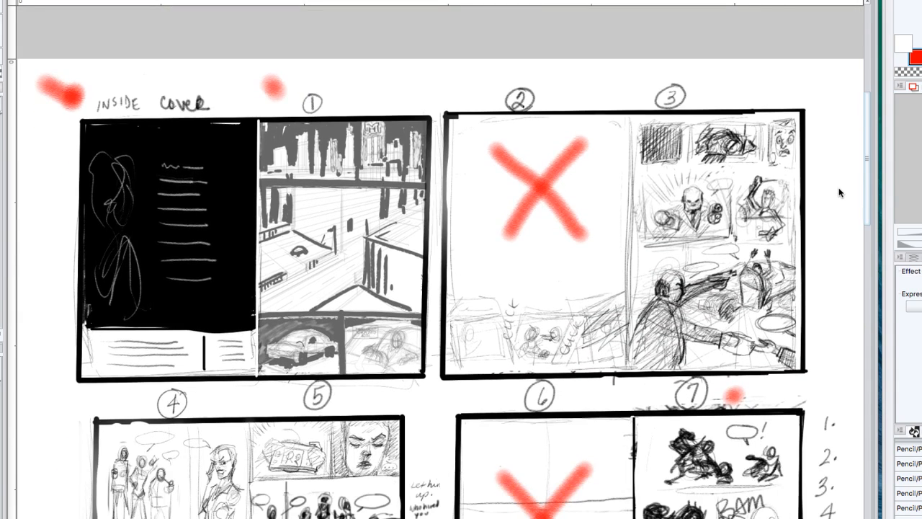
- Scroll down the thumbnail sheet to review the new red marks
scroll("down", 3)
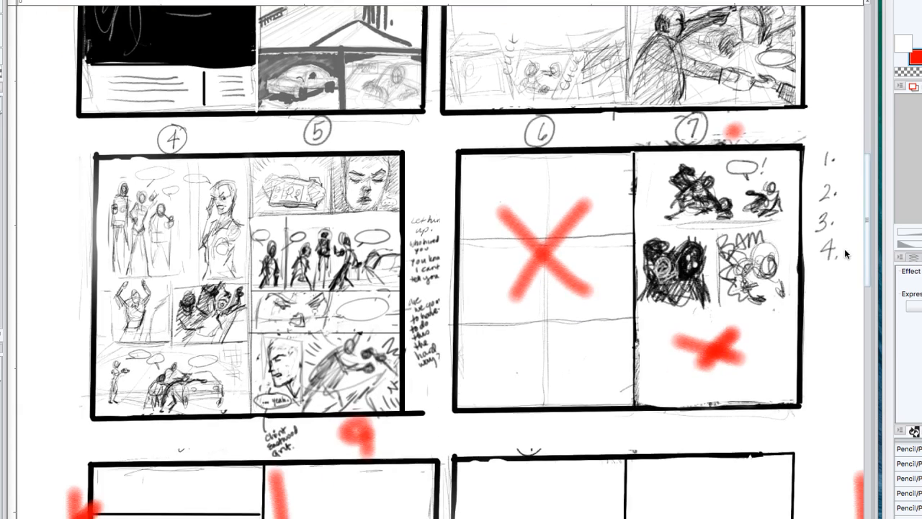
scroll("down", 3)
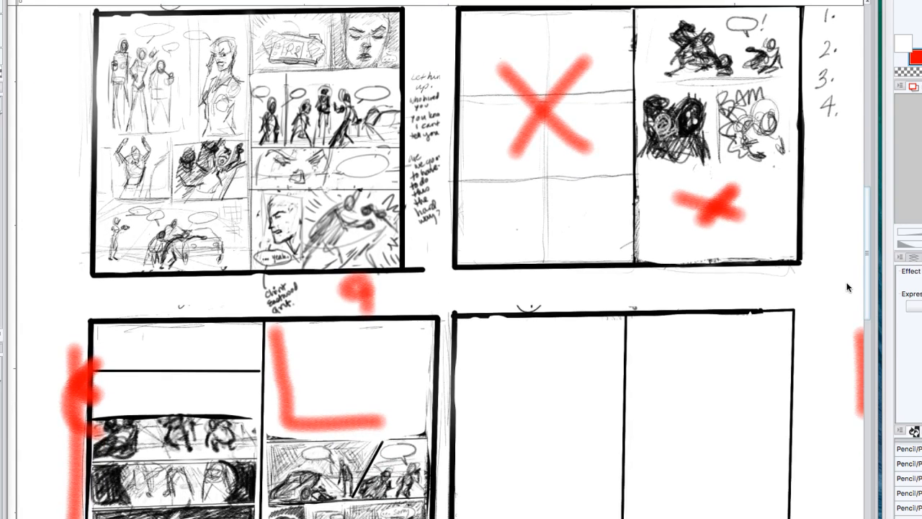